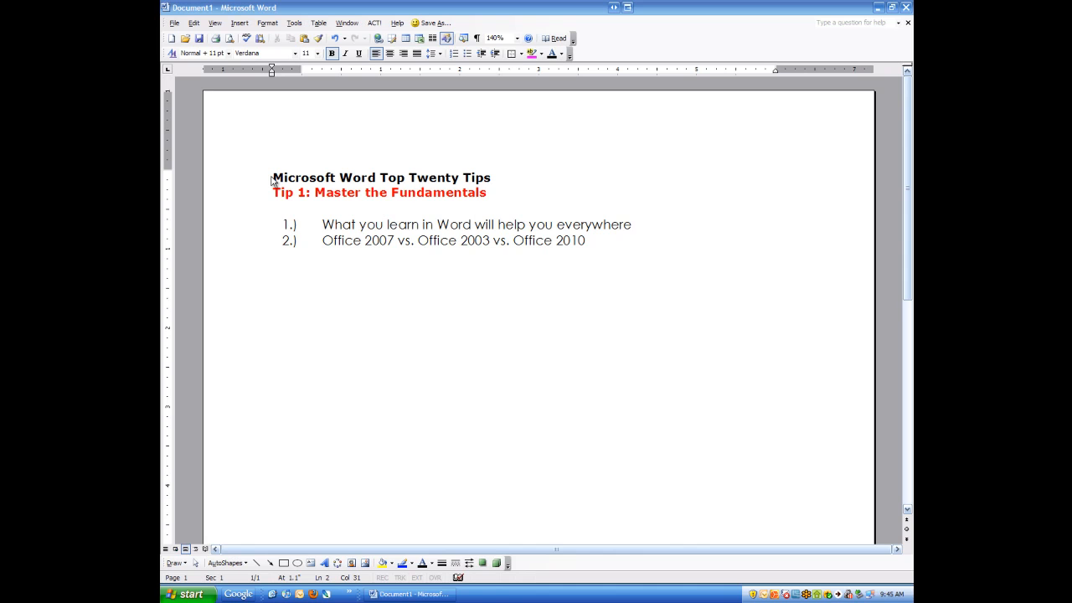
click(274, 178)
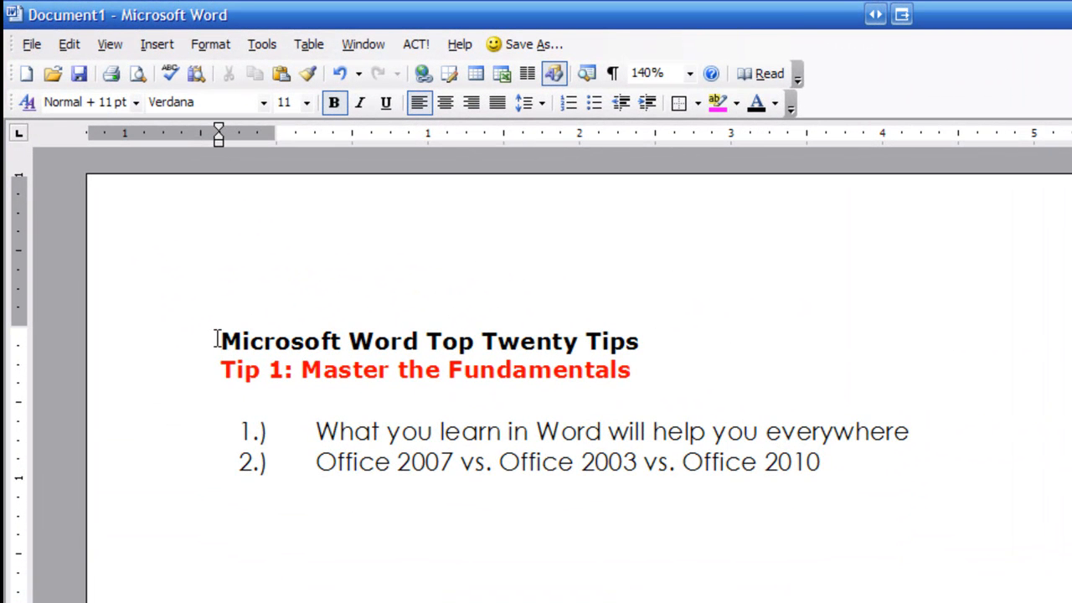
click(220, 342)
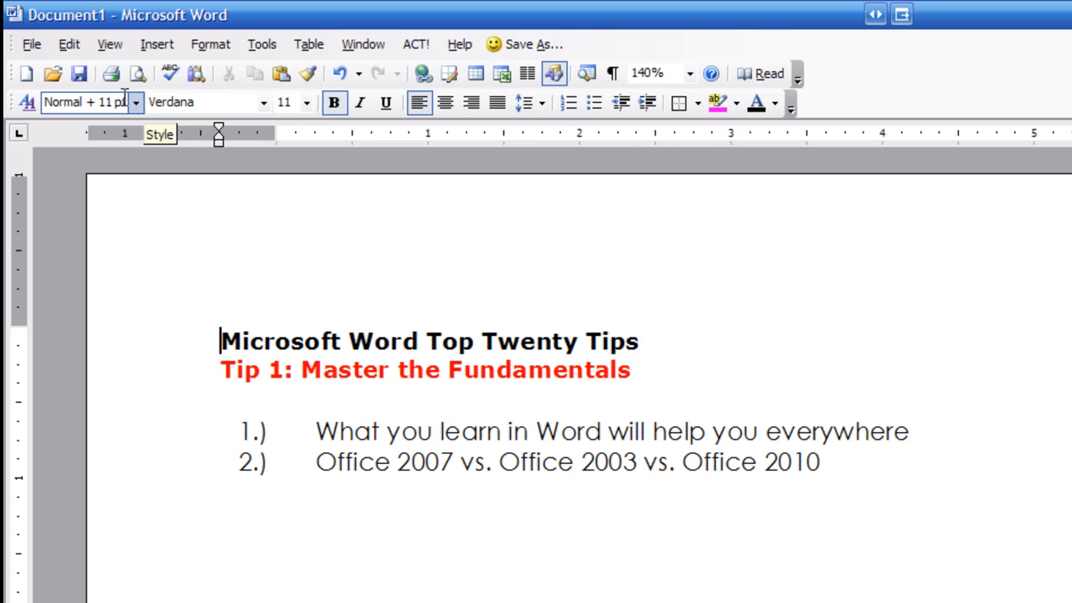
mouse_move(111, 74)
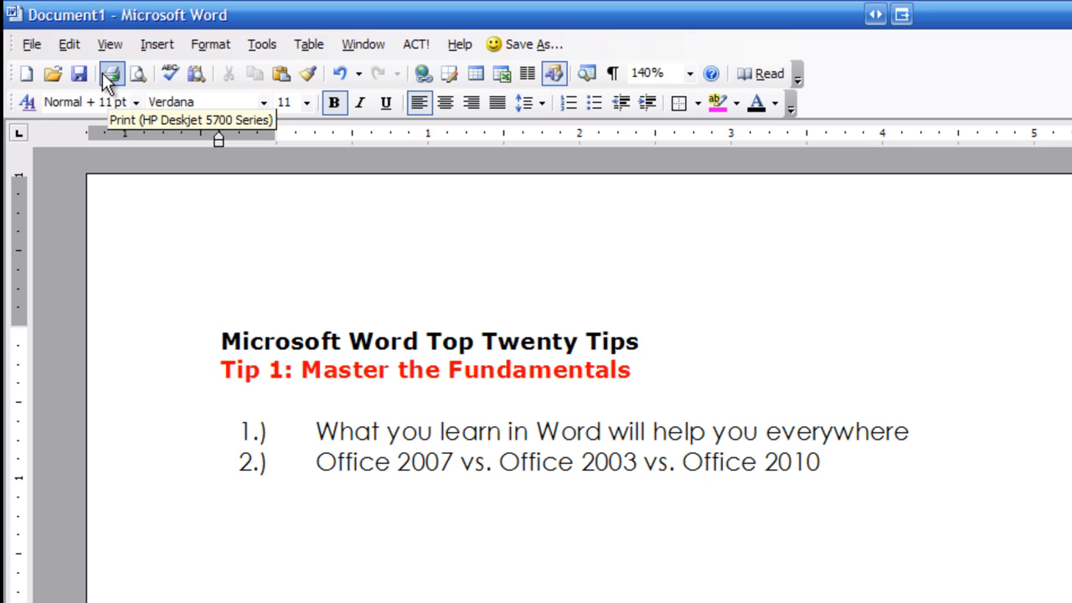
mouse_move(170, 73)
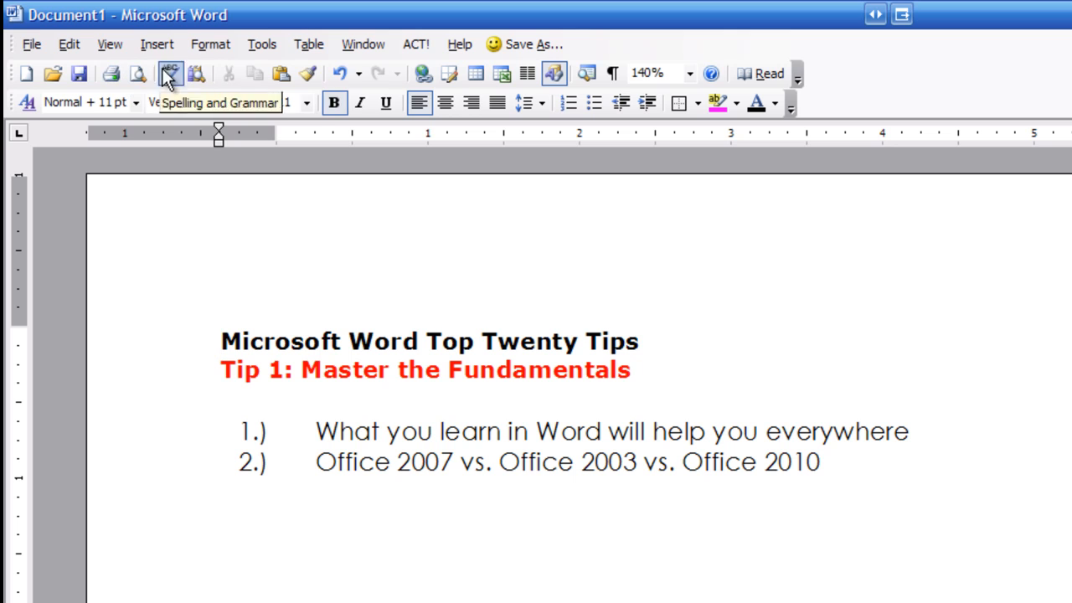
mouse_move(528, 73)
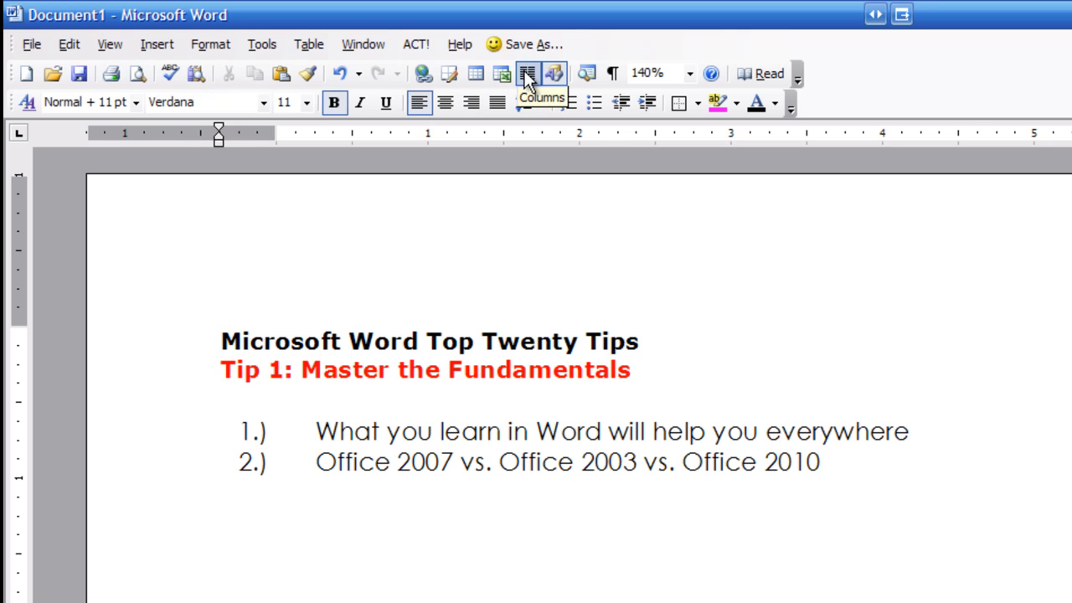
mouse_move(522, 102)
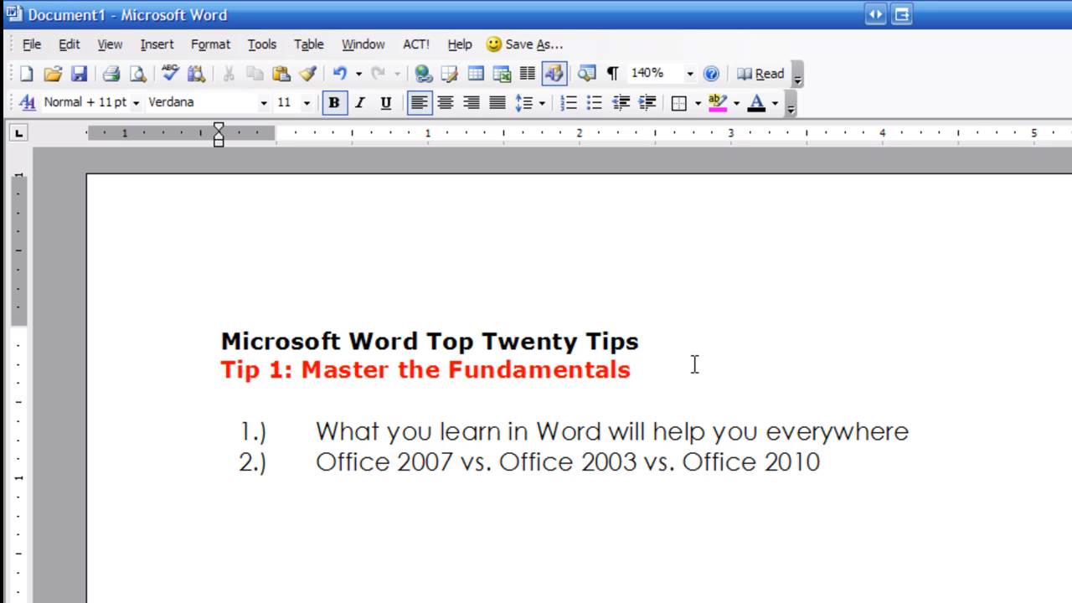
click(219, 342)
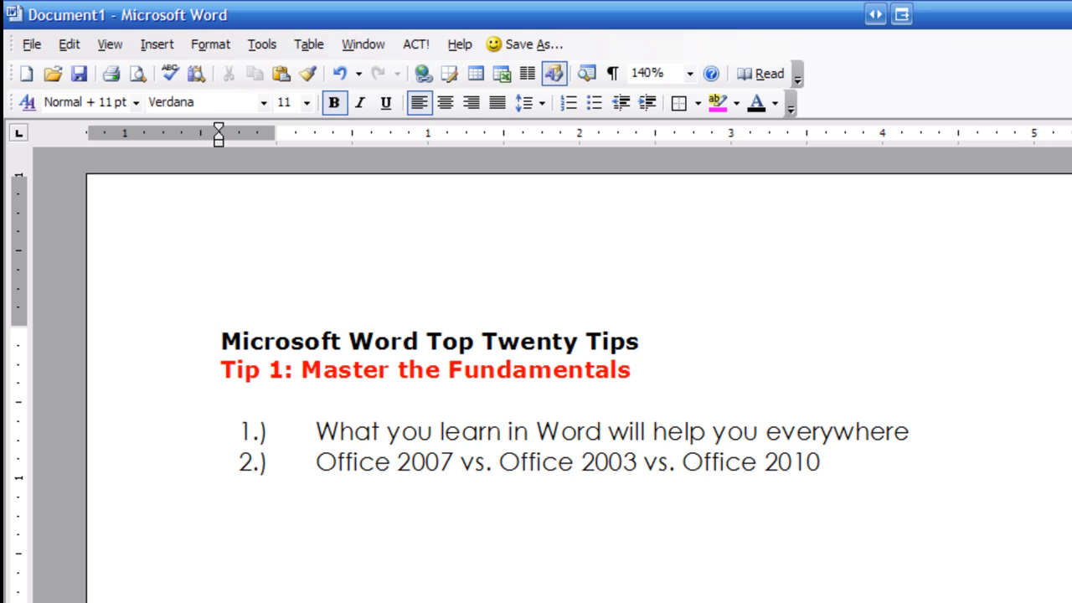
click(221, 341)
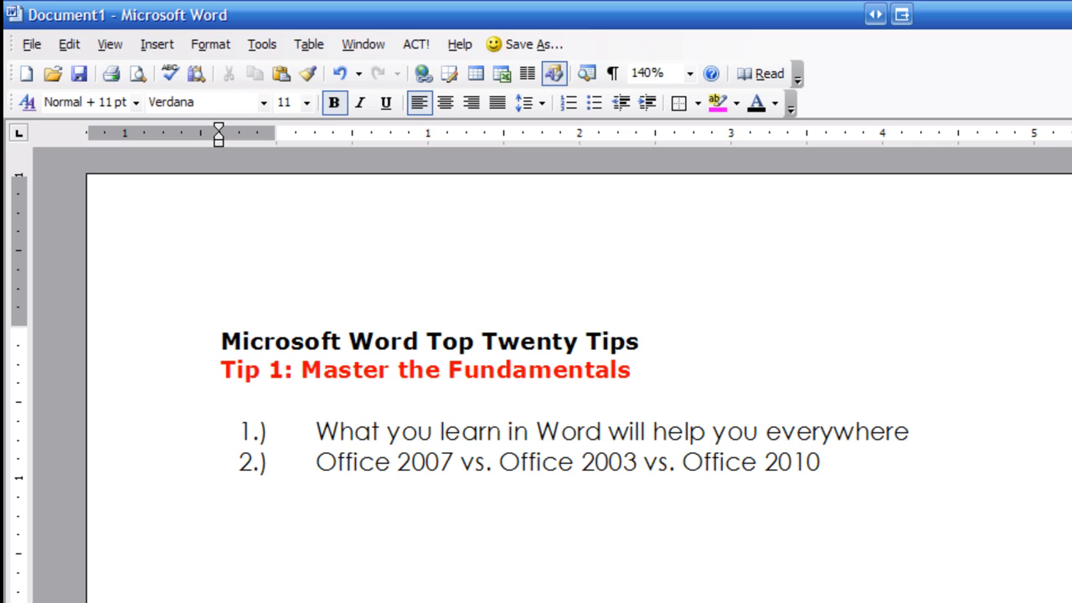
click(221, 341)
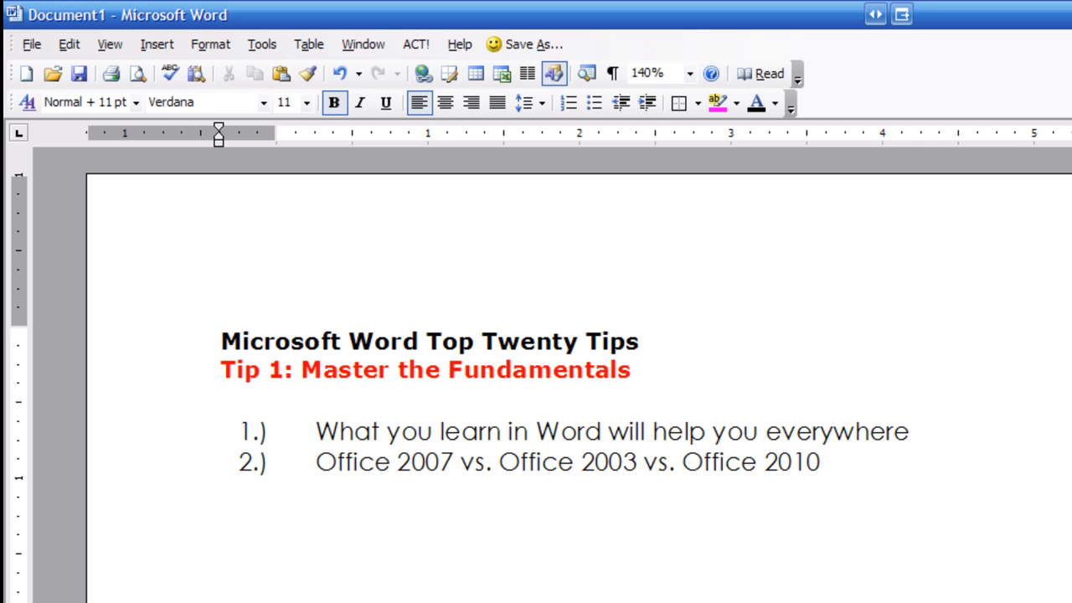
click(221, 342)
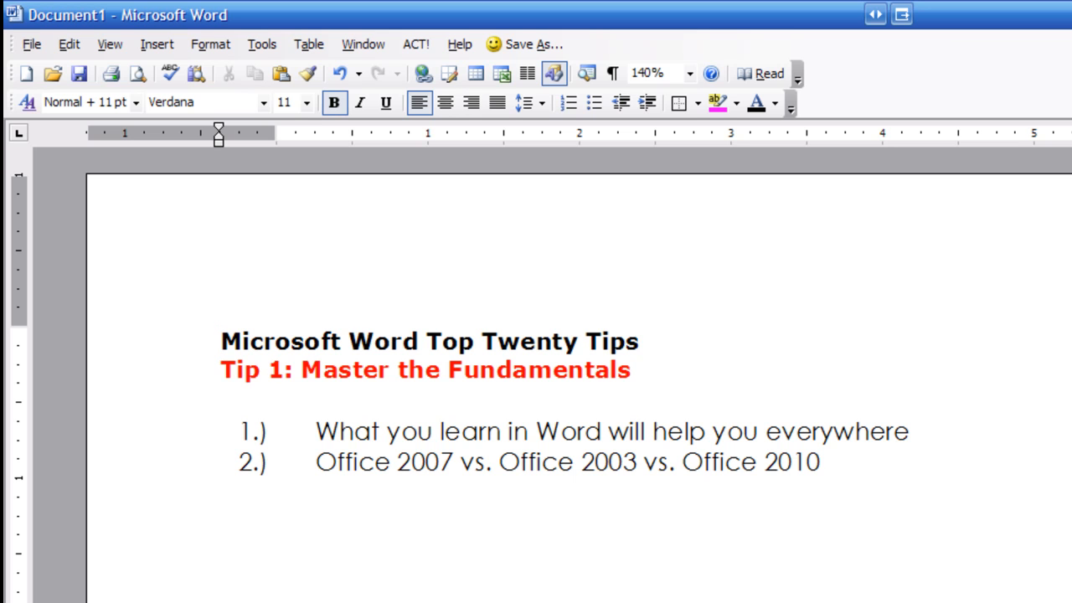
click(220, 342)
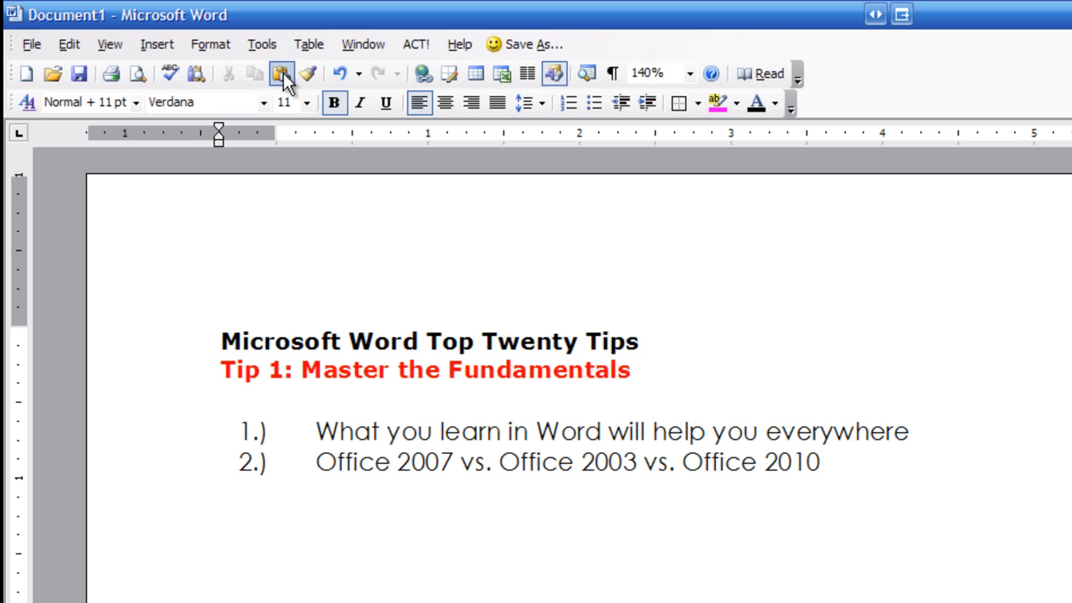
mouse_move(254, 73)
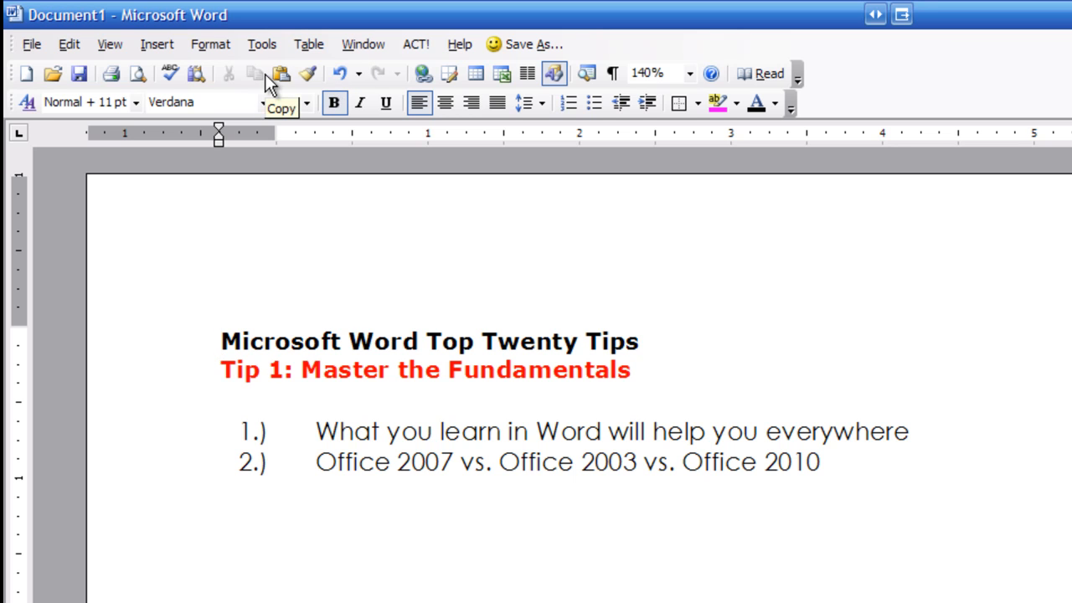
click(219, 342)
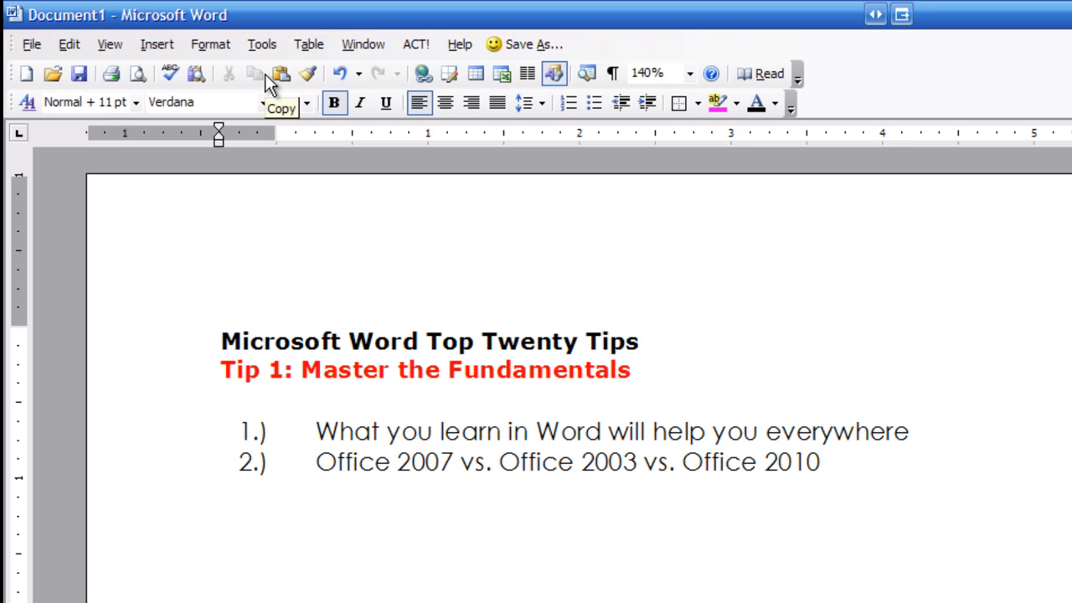
click(219, 342)
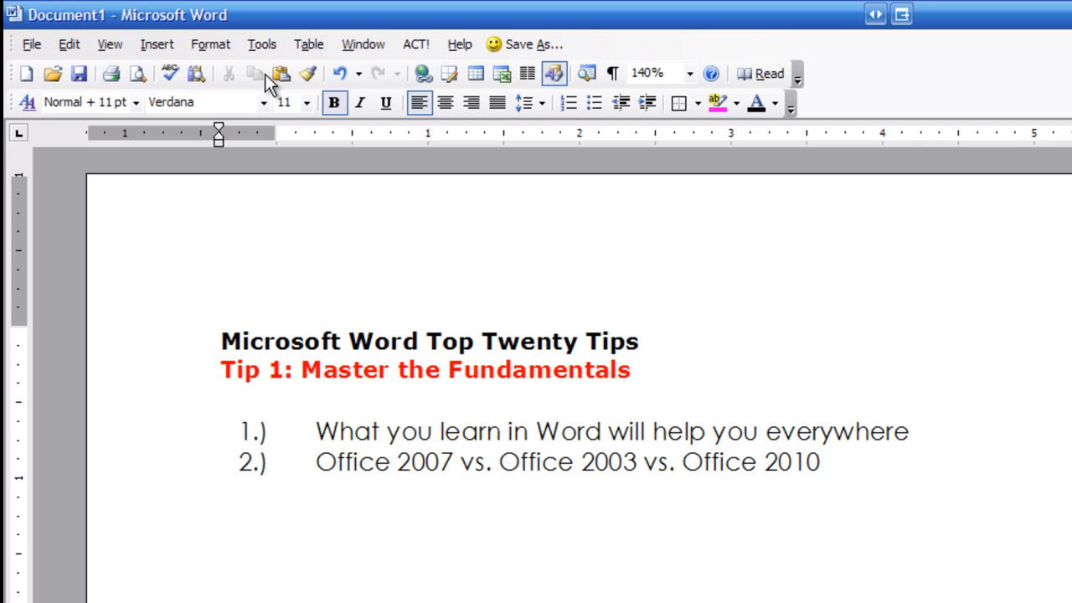
click(221, 342)
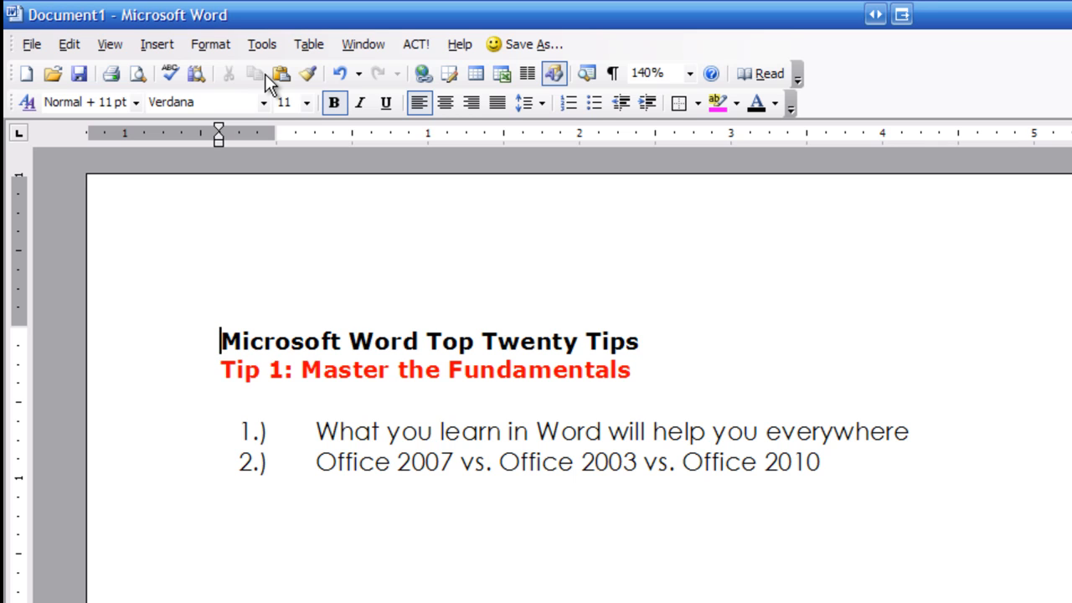